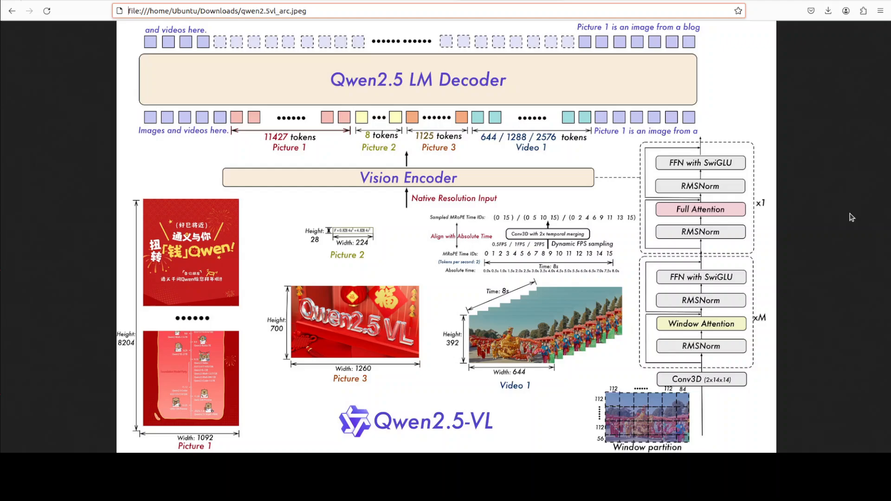
{"action": "mouse_move", "coordinate": [406, 196]}
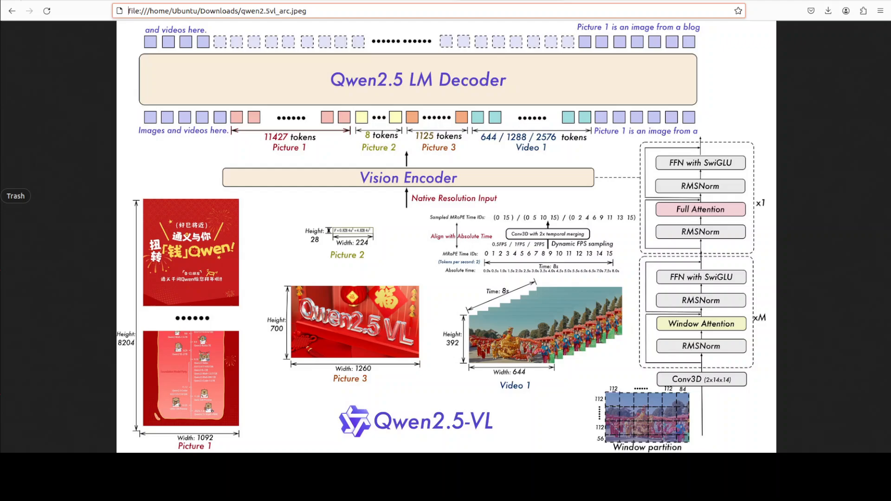
{"action": "mouse_move", "coordinate": [593, 284]}
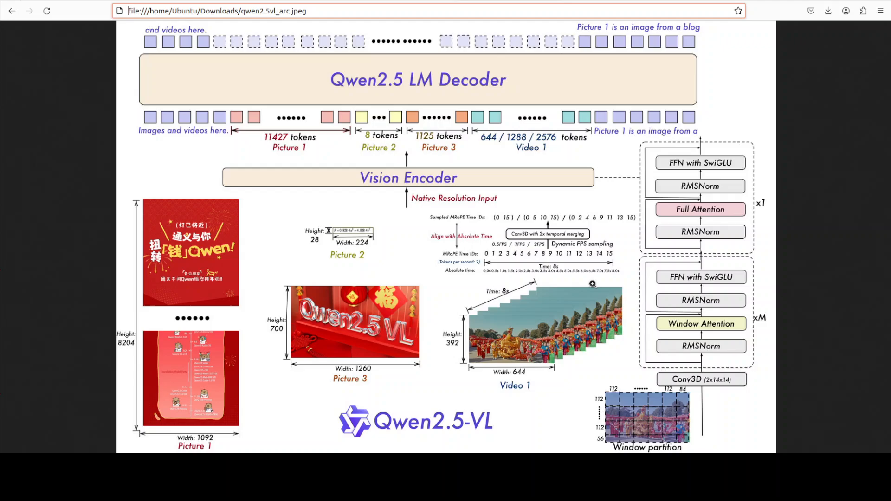
Run nvidia-smi in the terminal, confirming an NVIDIA H100 with 81559MiB and CUDA 12.4.
{"action": "left_click", "coordinate": [426, 10]}
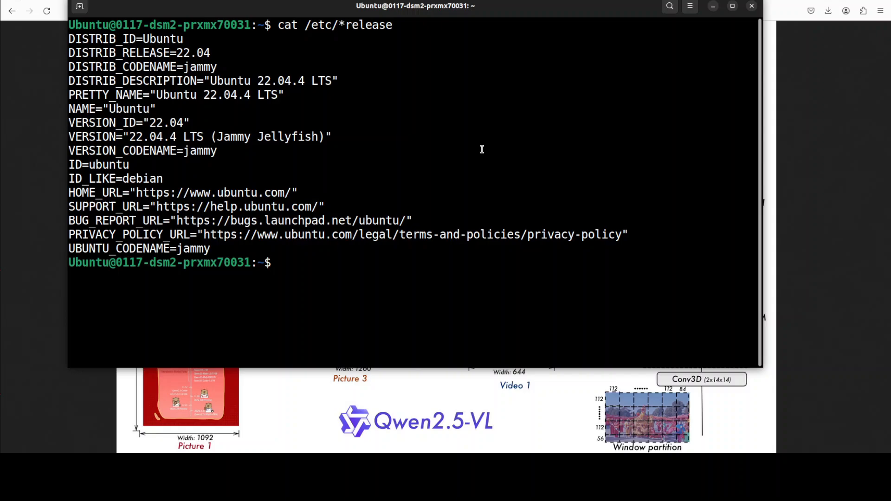
{"action": "type", "text": "nvidia-smi"}
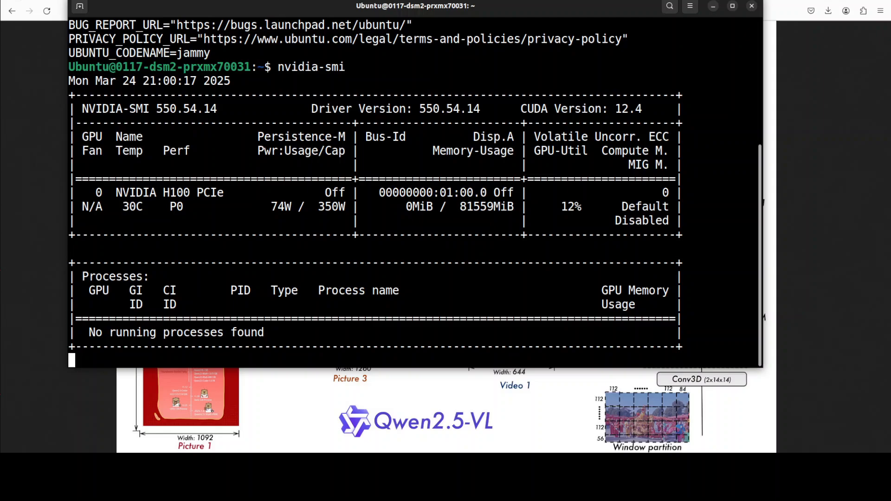
{"action": "key", "text": "Return"}
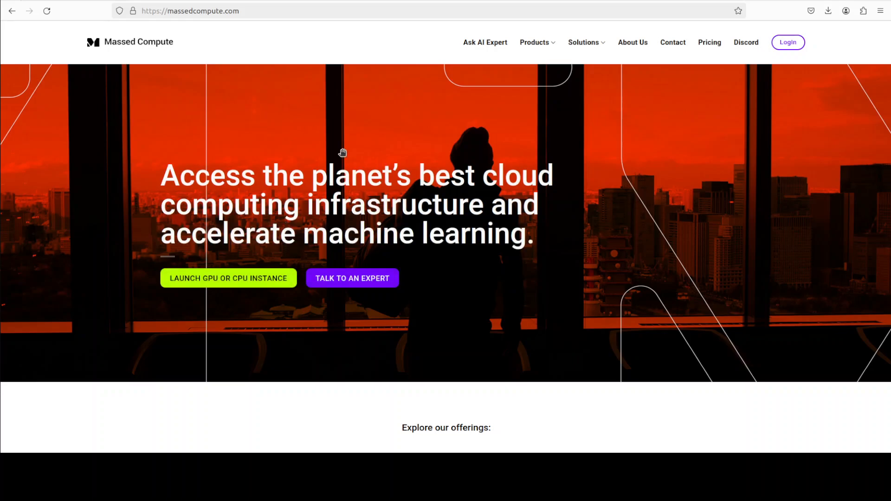
{"action": "mouse_move", "coordinate": [562, 255]}
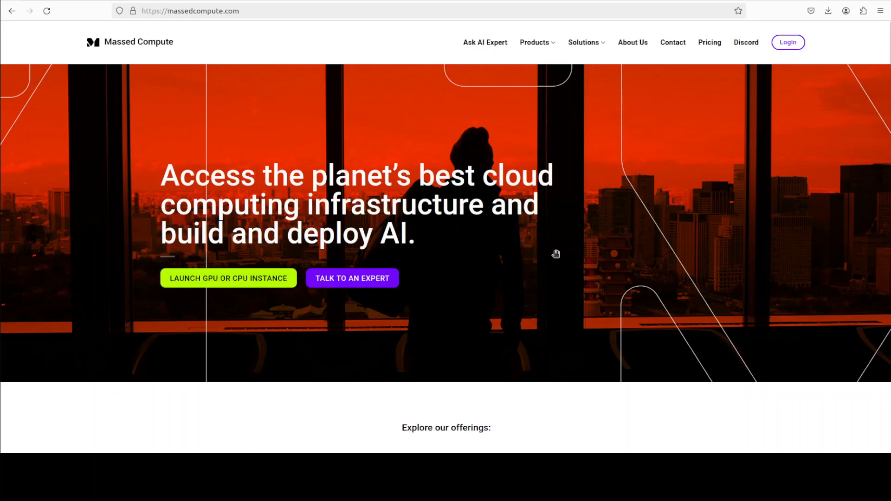
{"action": "mouse_move", "coordinate": [160, 197]}
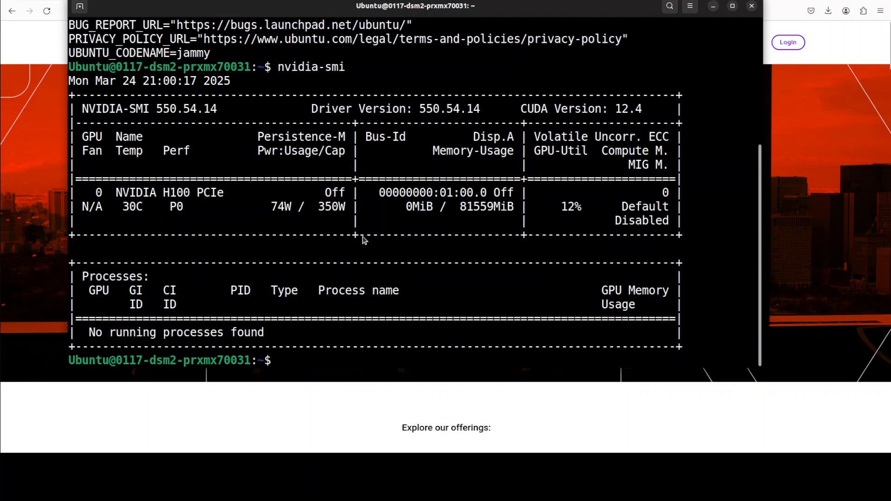
Create and activate the conda env 'ai' with Python 3.11, then paste the flash-attn install command.
{"action": "type", "text": "conda create -n ai python=3.11 -y && conda activate ai"}
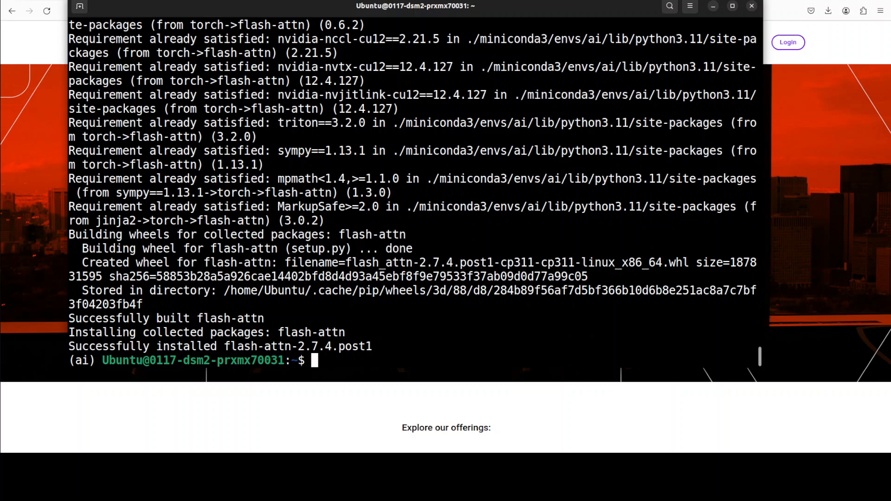
{"action": "right_click", "coordinate": [489, 267]}
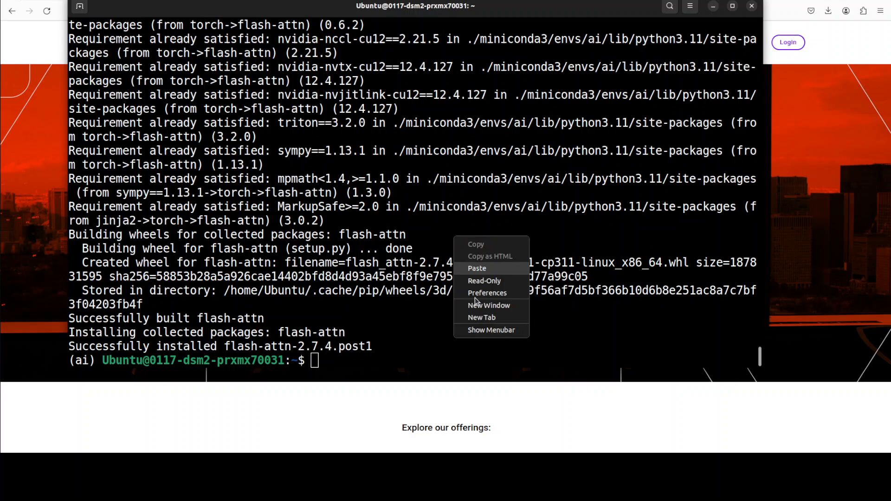
{"action": "left_click", "coordinate": [477, 268]}
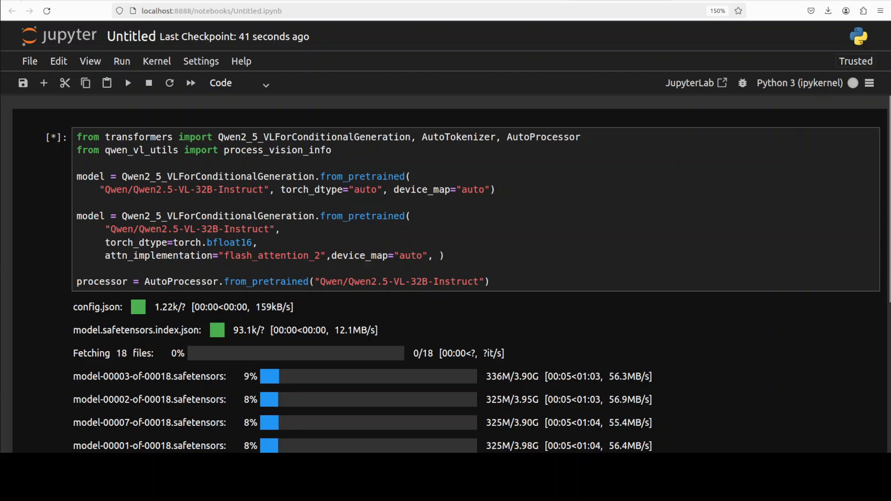
Follow the Qwen2.5-VL-32B-Instruct download progress until all 18 model files finish.
{"action": "scroll", "scroll_direction": "down", "scroll_amount": 3}
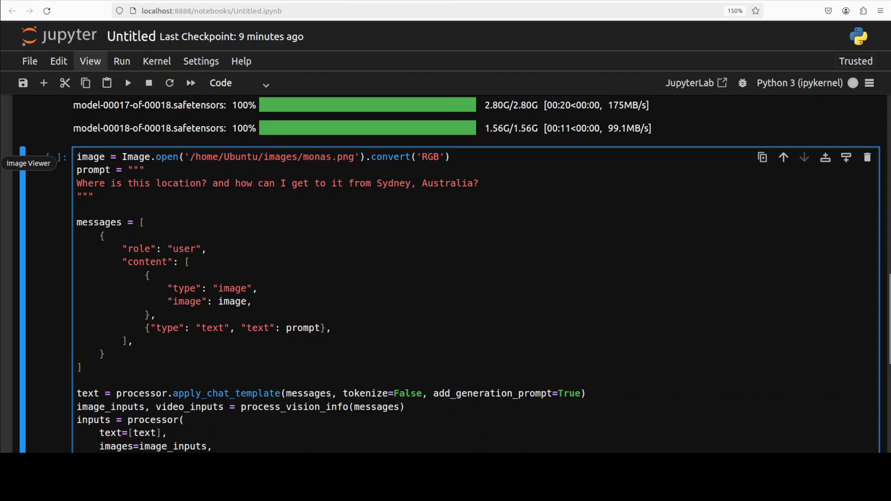
{"action": "left_click", "coordinate": [29, 163]}
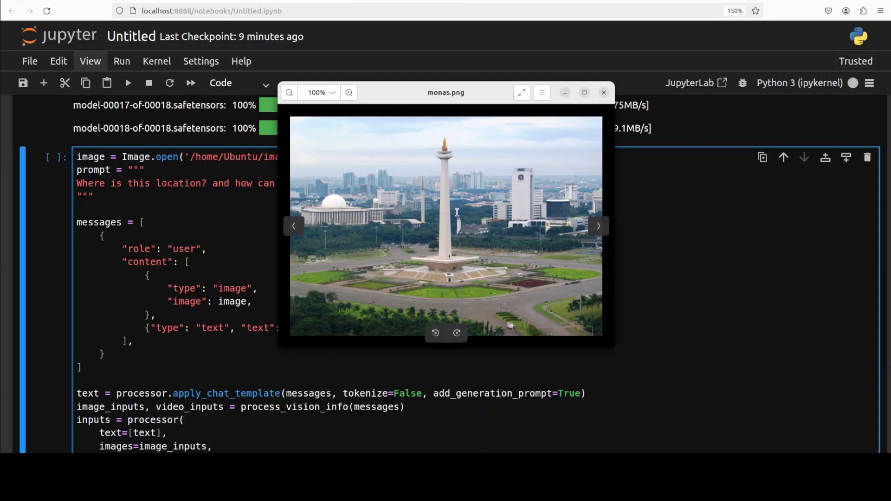
{"action": "mouse_move", "coordinate": [495, 190]}
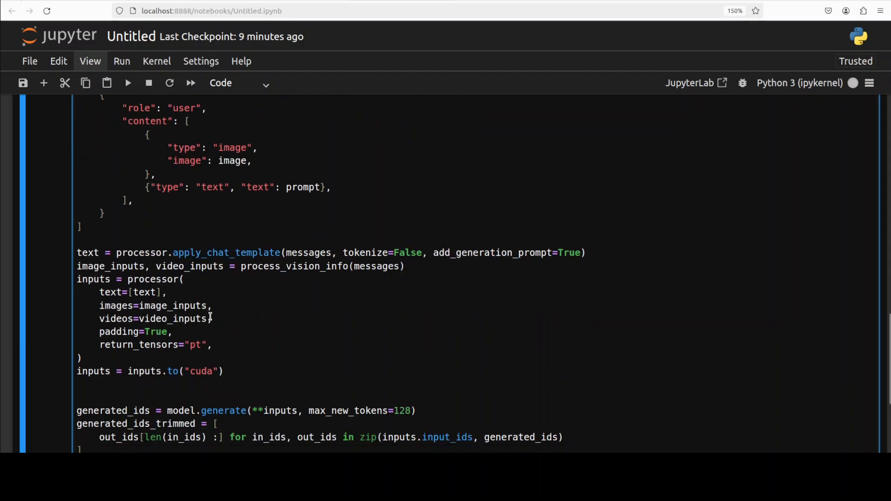
{"action": "scroll", "scroll_direction": "down", "scroll_amount": 3}
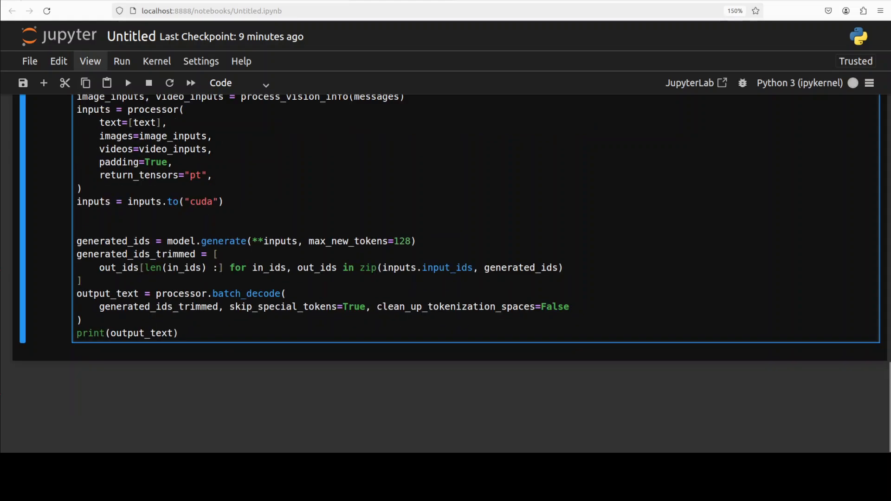
Run the monas.png location cell and read the answer: Monas in Jakarta with Sydney travel tips.
{"action": "left_click", "coordinate": [127, 82]}
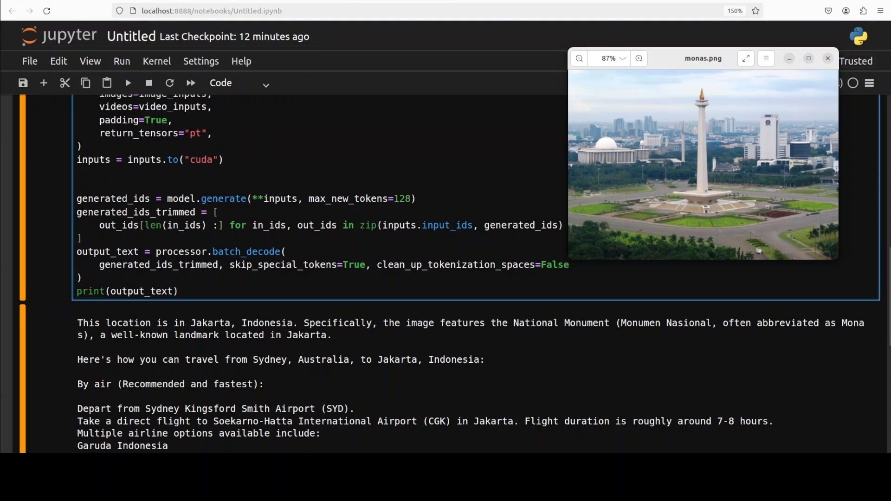
{"action": "scroll", "scroll_direction": "down", "scroll_amount": 3}
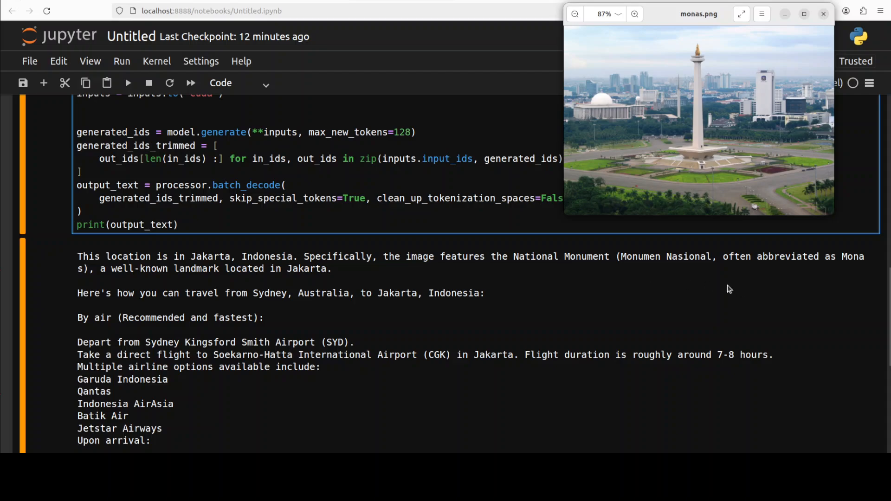
{"action": "mouse_move", "coordinate": [702, 271]}
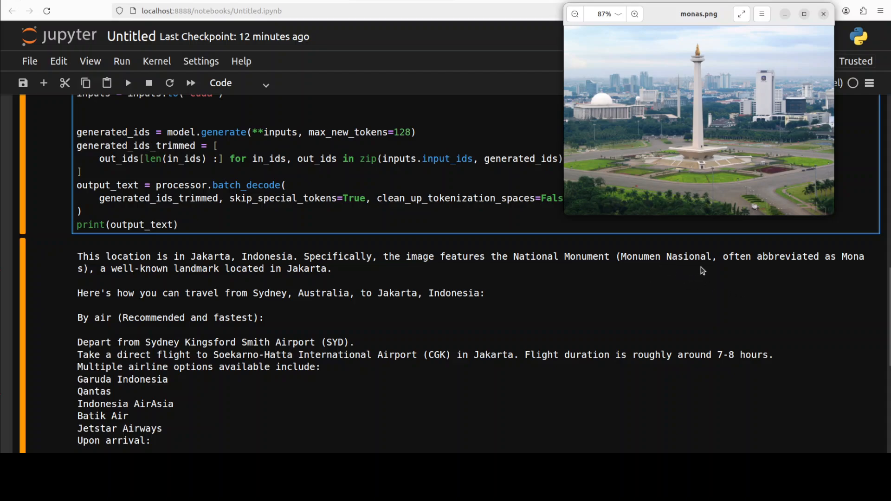
{"action": "mouse_move", "coordinate": [869, 273]}
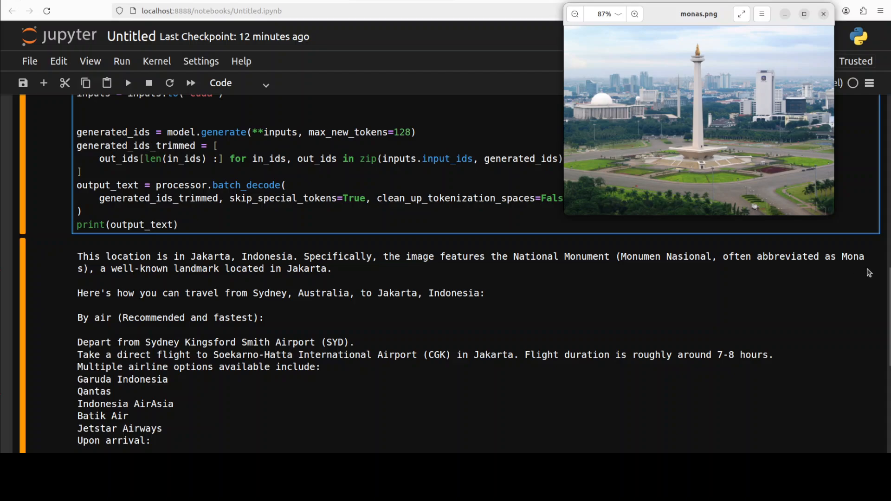
{"action": "mouse_move", "coordinate": [211, 307]}
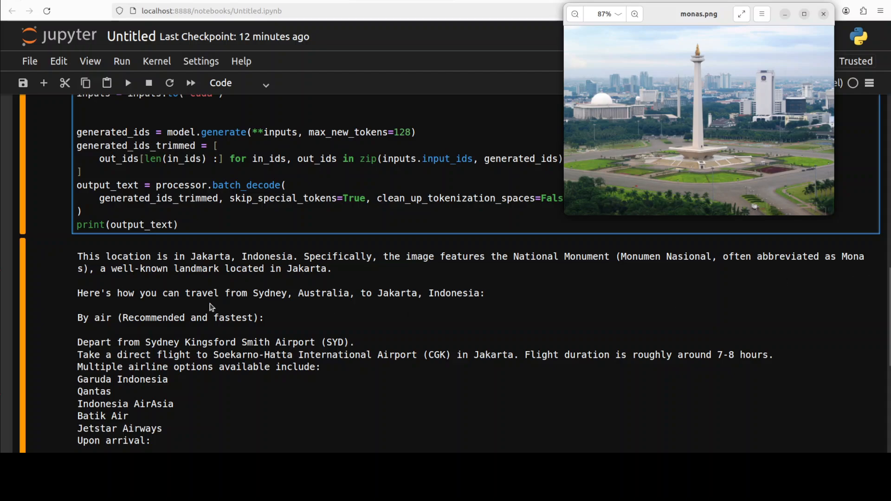
{"action": "scroll", "scroll_direction": "down", "scroll_amount": 3}
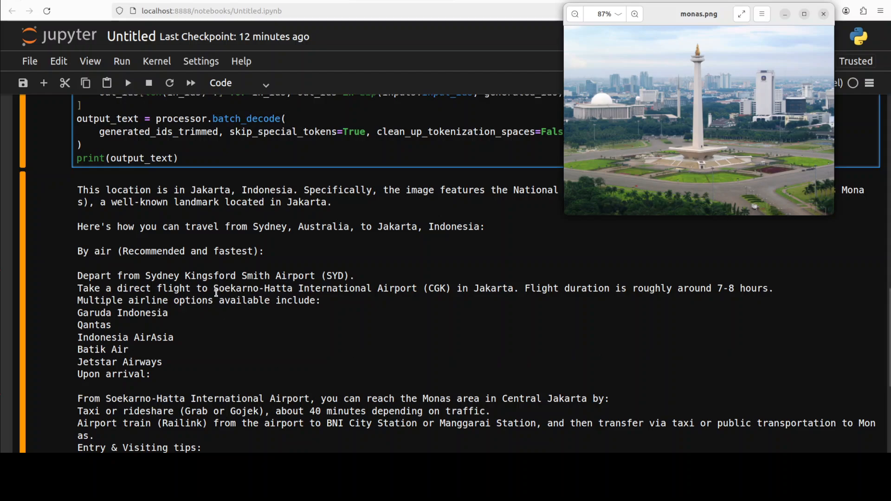
{"action": "mouse_move", "coordinate": [254, 291]}
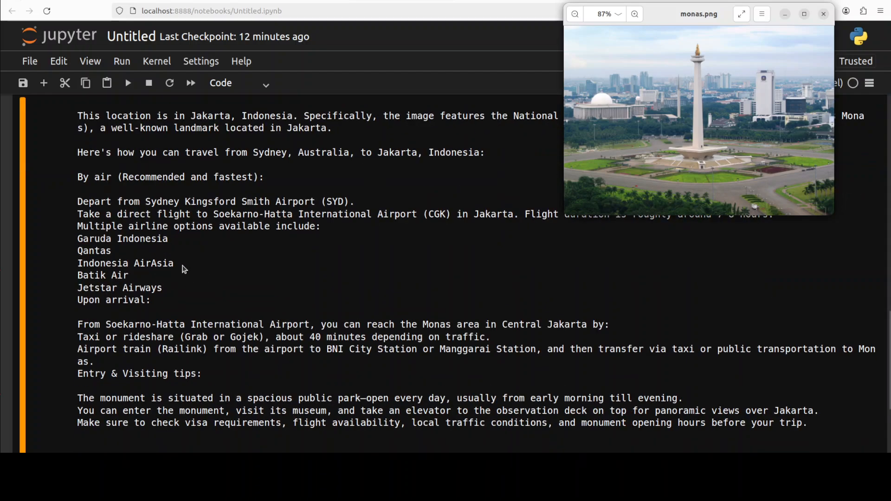
{"action": "scroll", "scroll_direction": "down", "scroll_amount": 3}
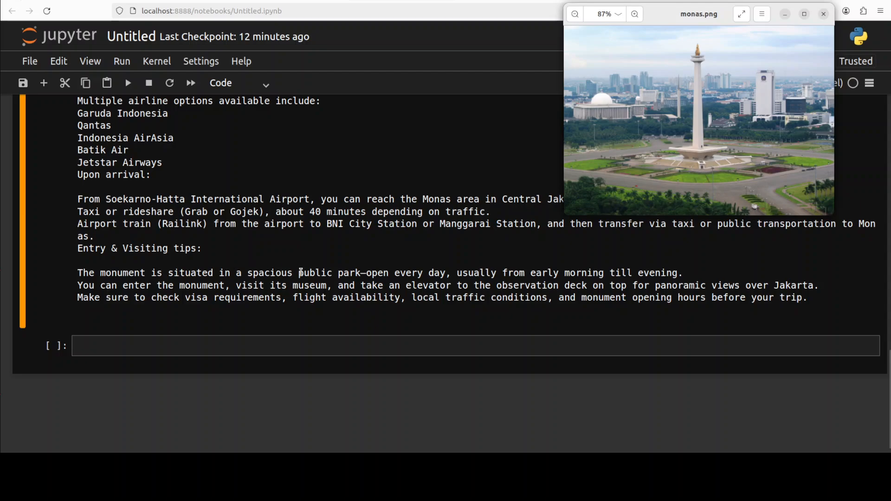
{"action": "mouse_move", "coordinate": [281, 227]}
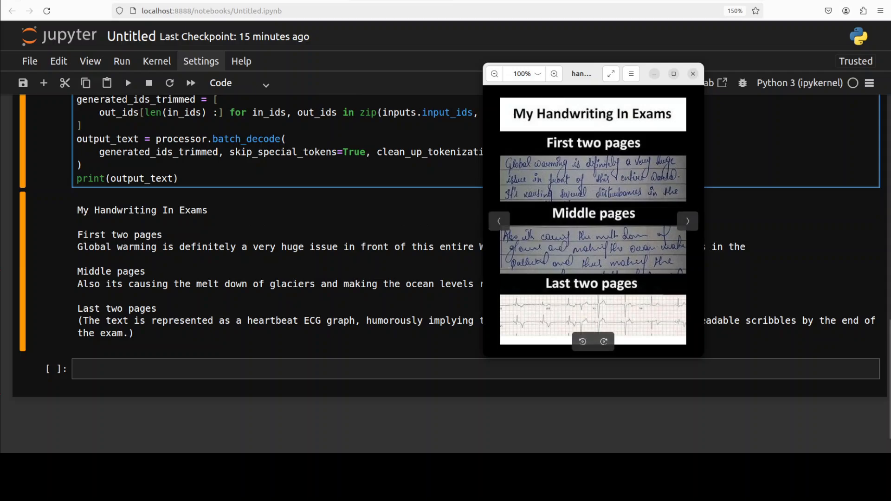
Move the handwritten.jpg viewer to the top right beside the model's transcription.
{"action": "left_click_drag", "start_coordinate": [593, 74], "coordinate": [663, 15]}
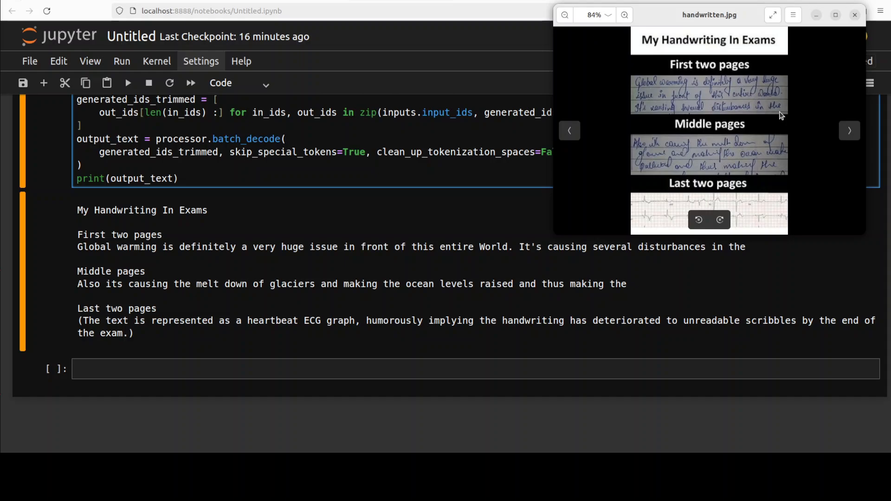
{"action": "mouse_move", "coordinate": [749, 257]}
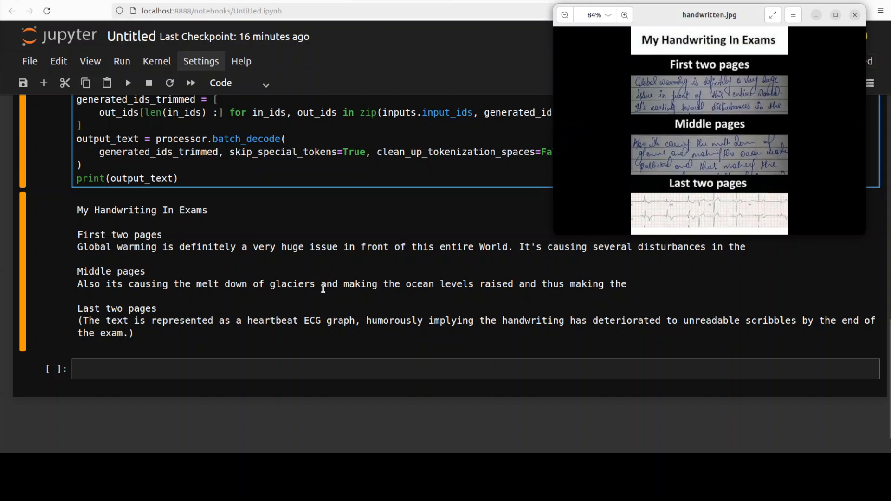
{"action": "mouse_move", "coordinate": [749, 172]}
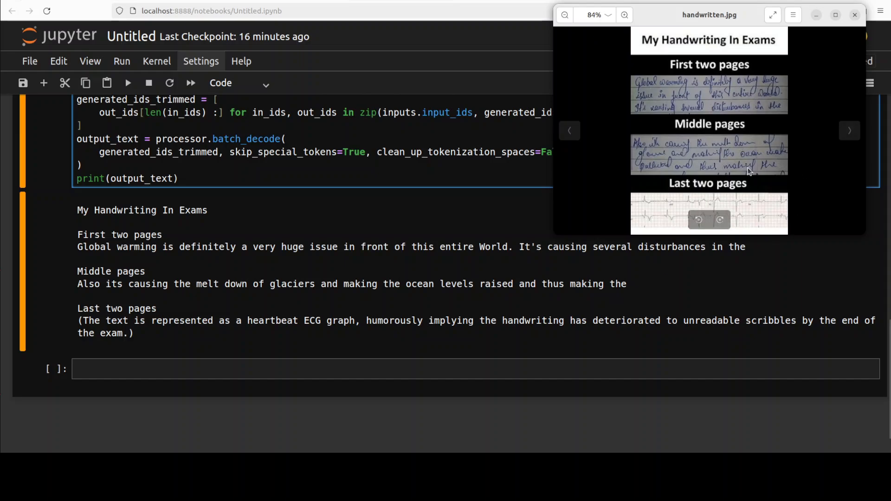
{"action": "mouse_move", "coordinate": [778, 172]}
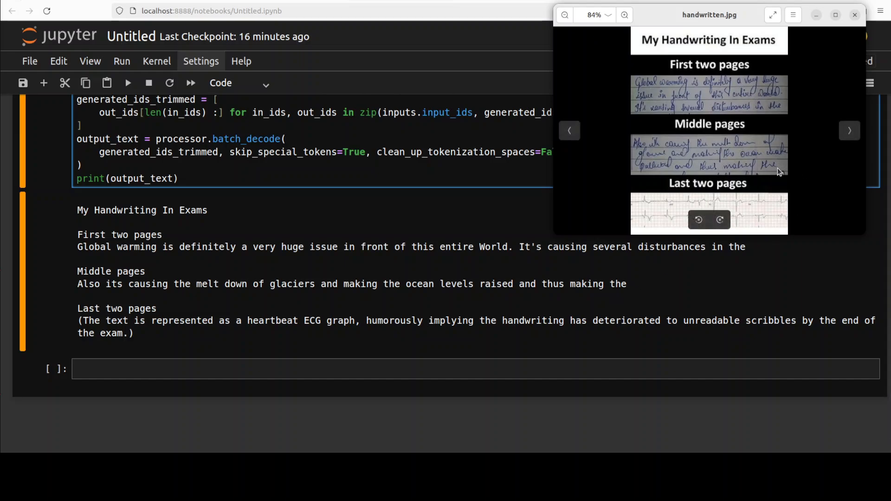
{"action": "mouse_move", "coordinate": [228, 337]}
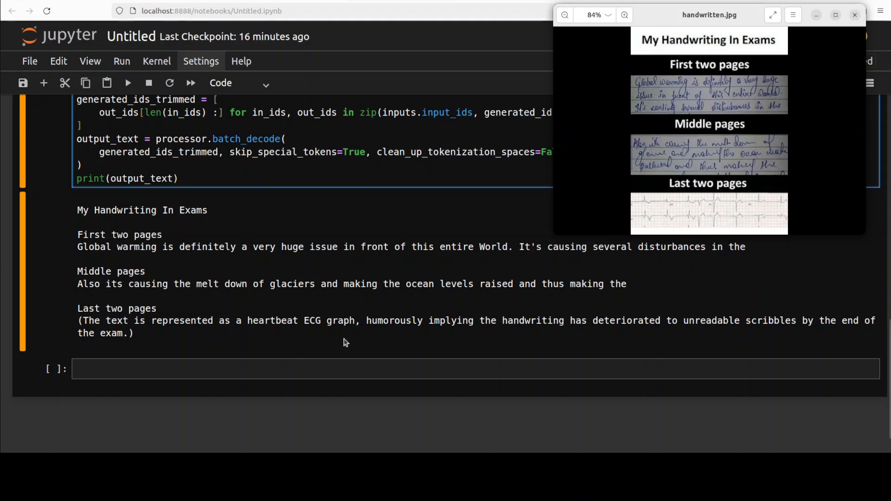
{"action": "mouse_move", "coordinate": [471, 341]}
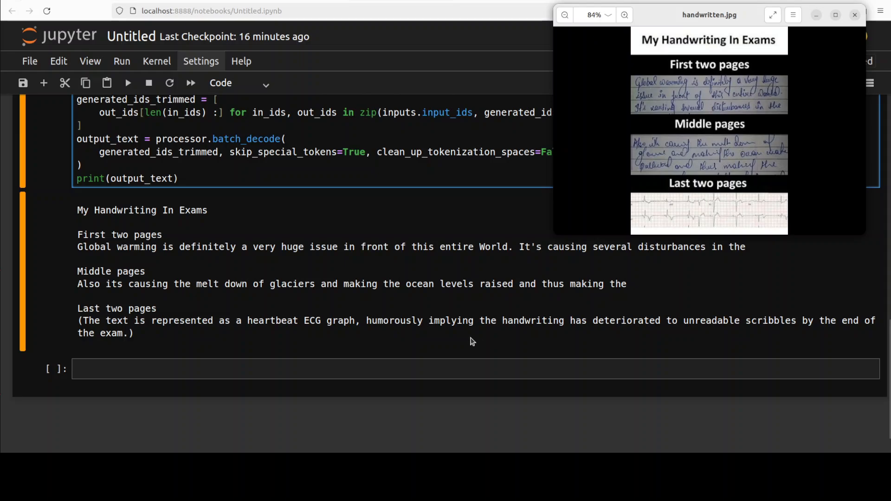
{"action": "mouse_move", "coordinate": [682, 335]}
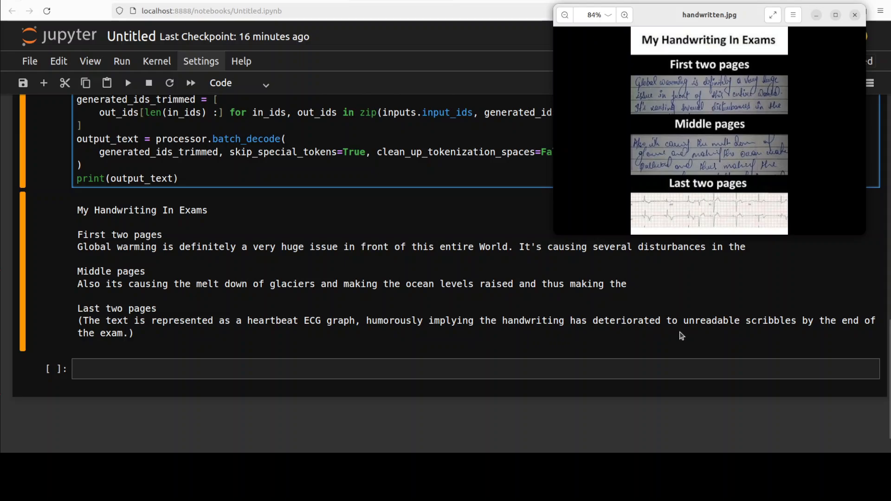
{"action": "mouse_move", "coordinate": [784, 334]}
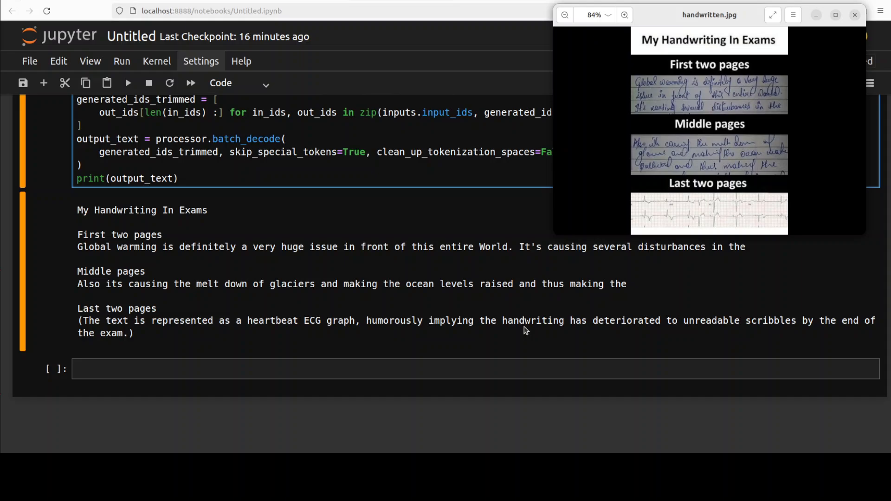
{"action": "mouse_move", "coordinate": [294, 328]}
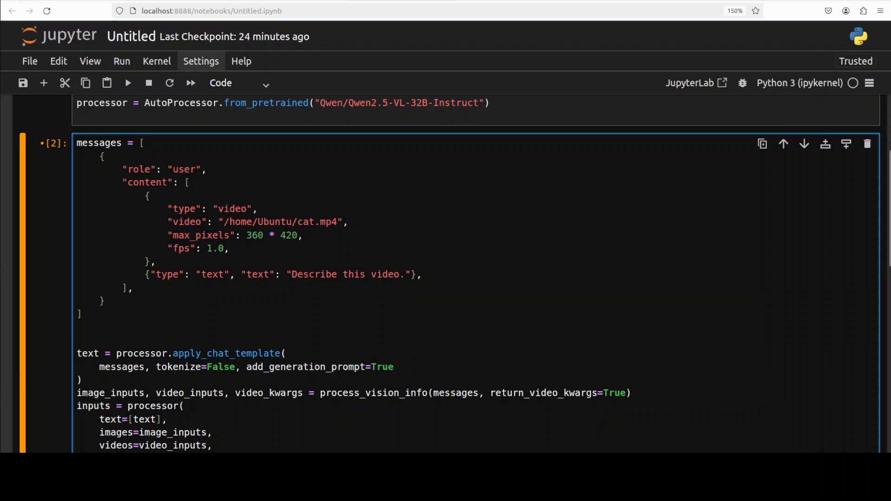
Reveal the unrun cell asking the model to describe cat.mp4 at 1 fps.
{"action": "left_click", "coordinate": [336, 222]}
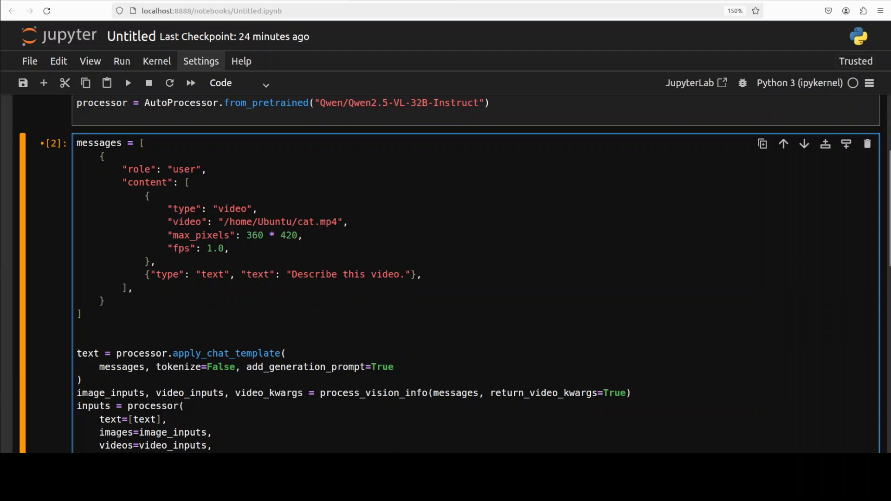
{"action": "scroll", "scroll_direction": "down", "scroll_amount": 3}
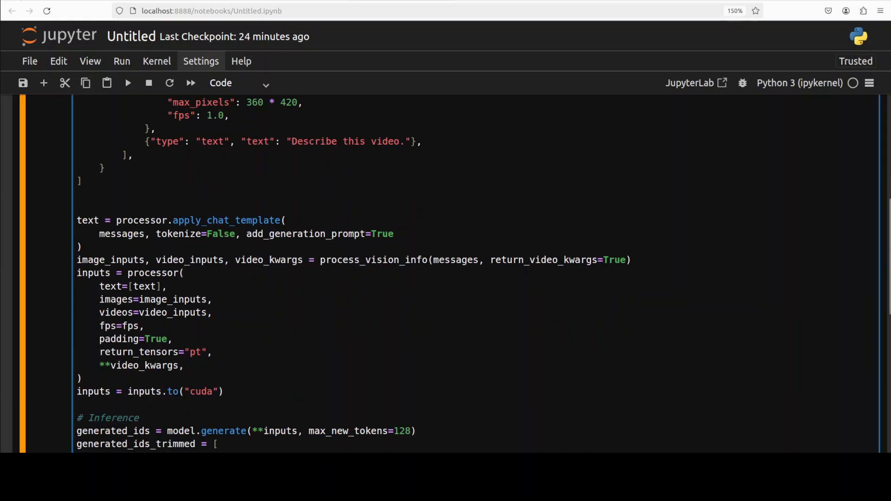
{"action": "scroll", "scroll_direction": "down", "scroll_amount": 3}
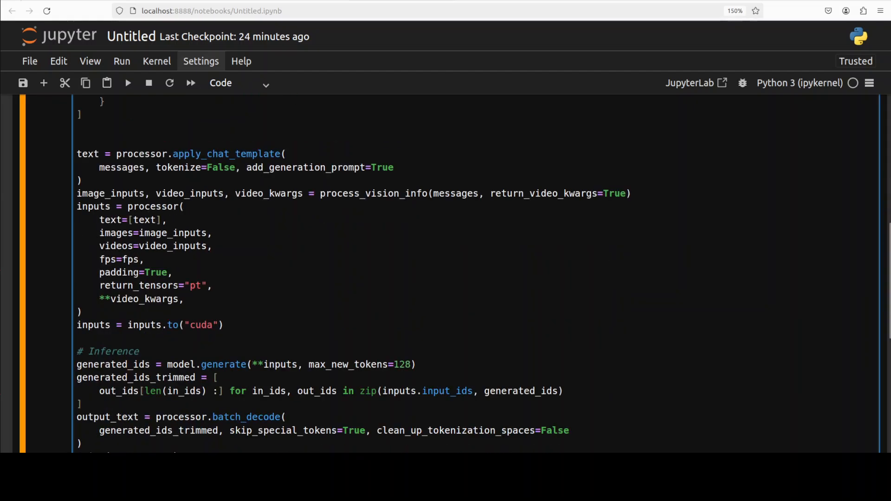